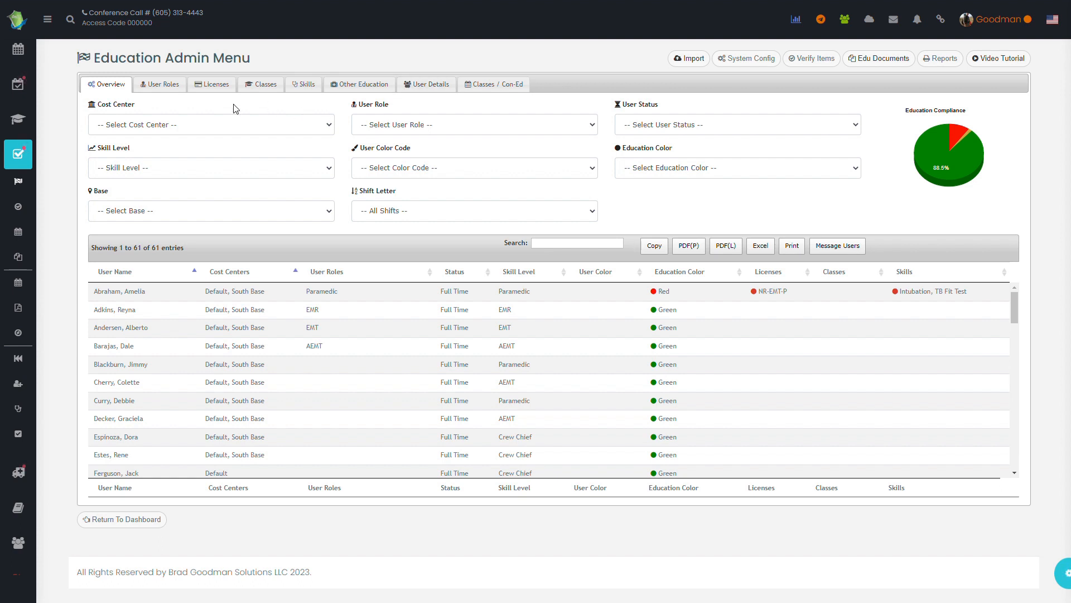
{"action": "mouse_move", "coordinate": [149, 102]}
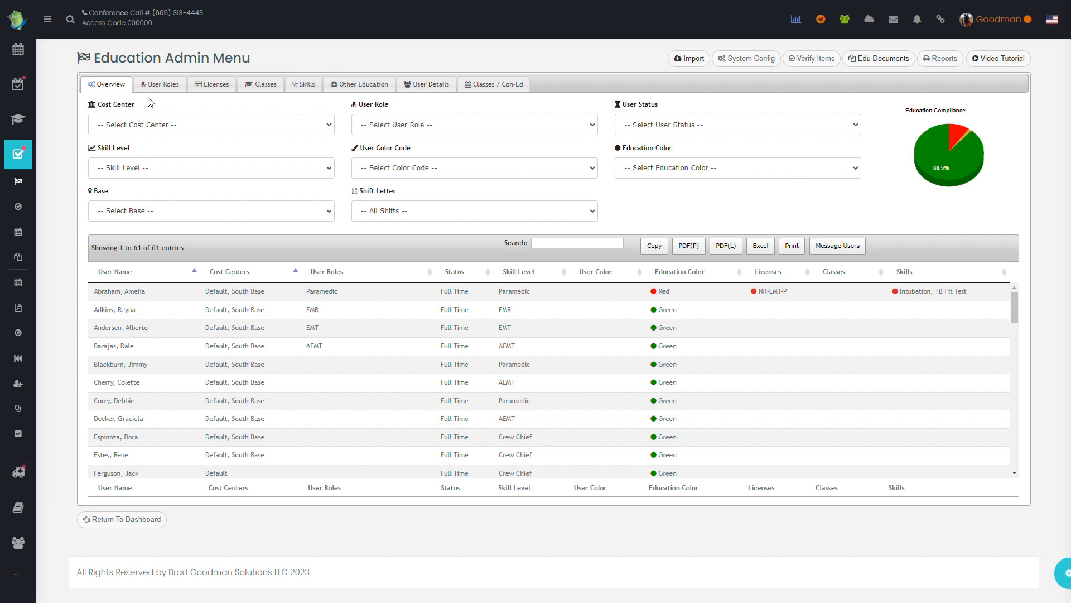
{"action": "mouse_move", "coordinate": [155, 115]}
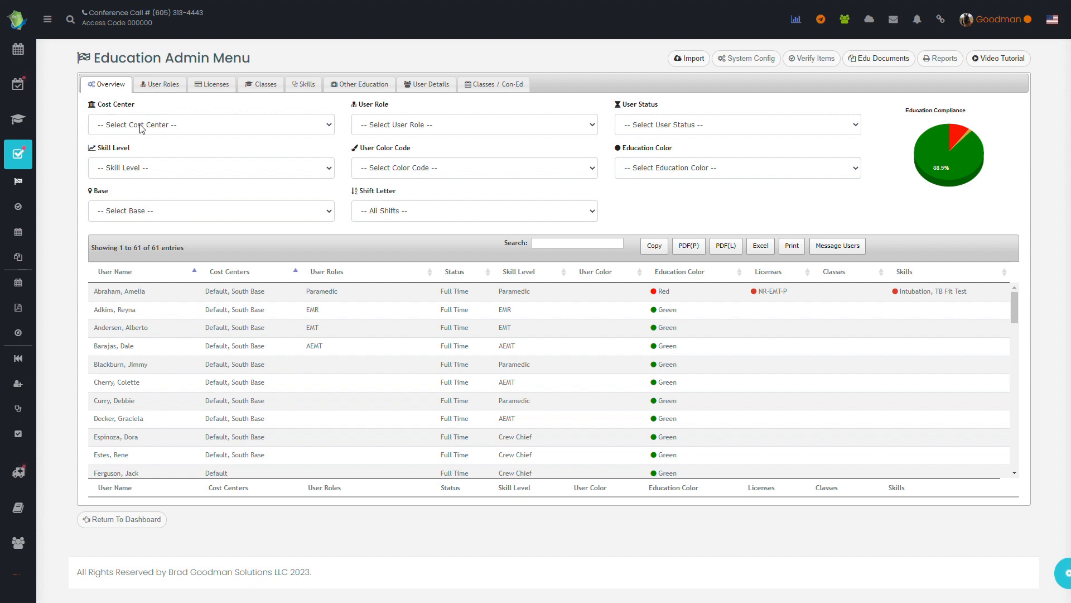
{"action": "mouse_move", "coordinate": [730, 218]}
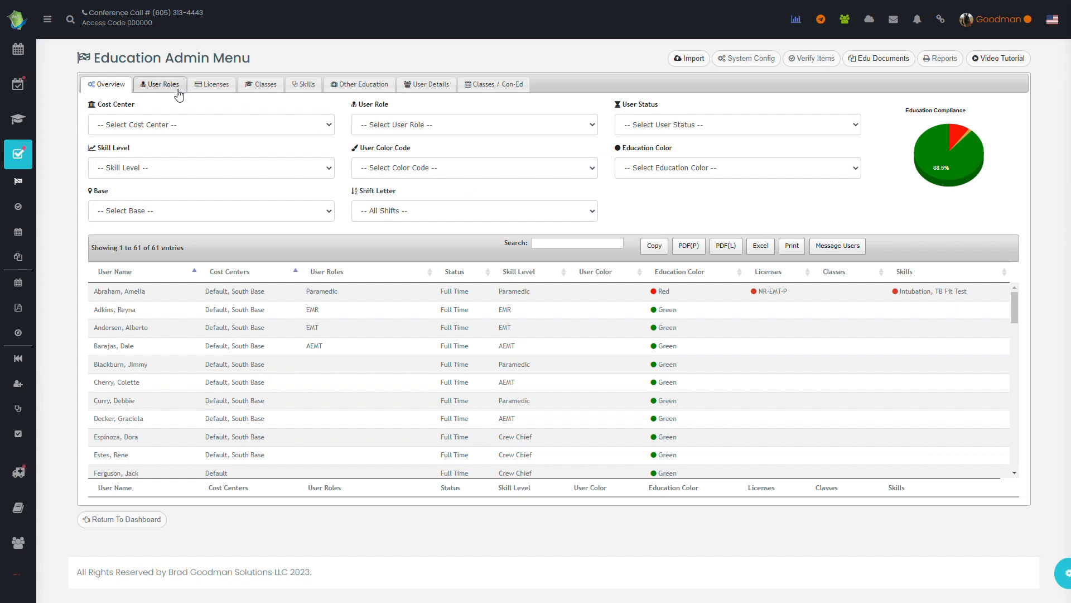
Show the User Roles tab's By User list of users and their assigned roles.
{"action": "left_click", "coordinate": [159, 85]}
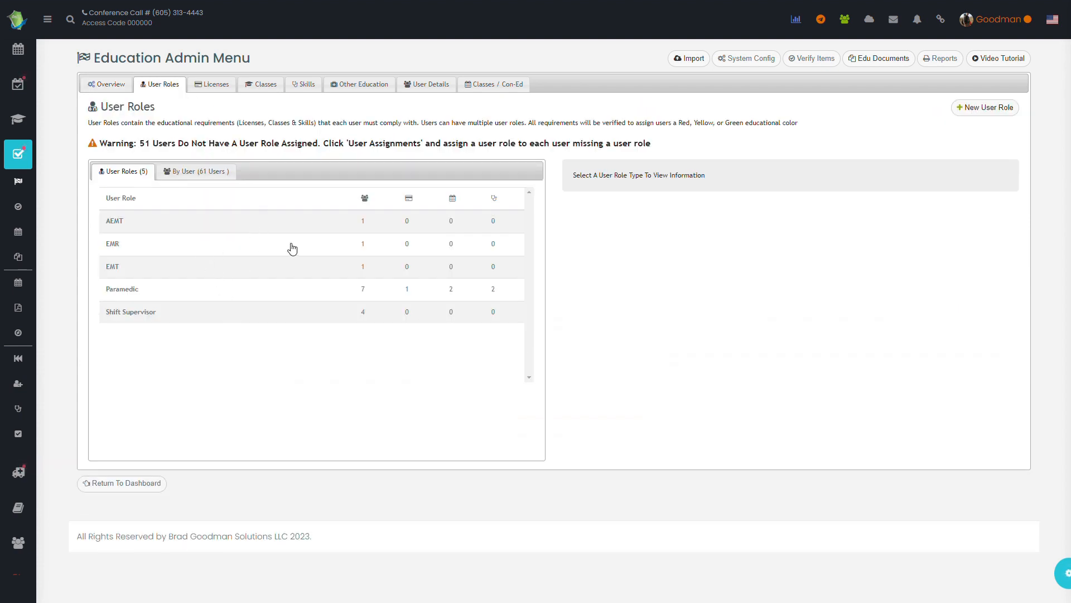
{"action": "mouse_move", "coordinate": [291, 243]}
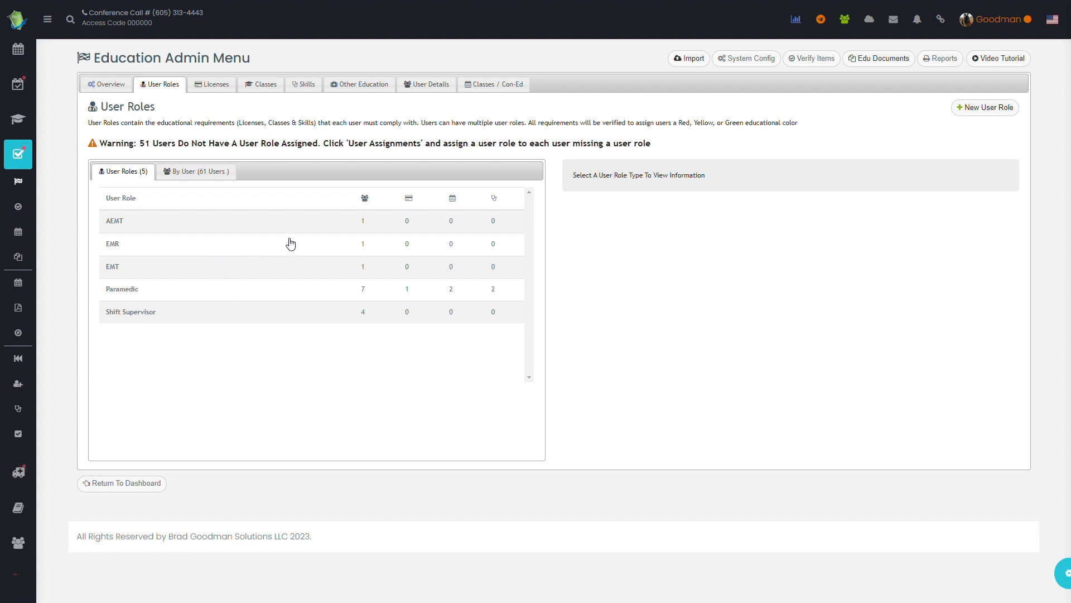
{"action": "mouse_move", "coordinate": [408, 198]}
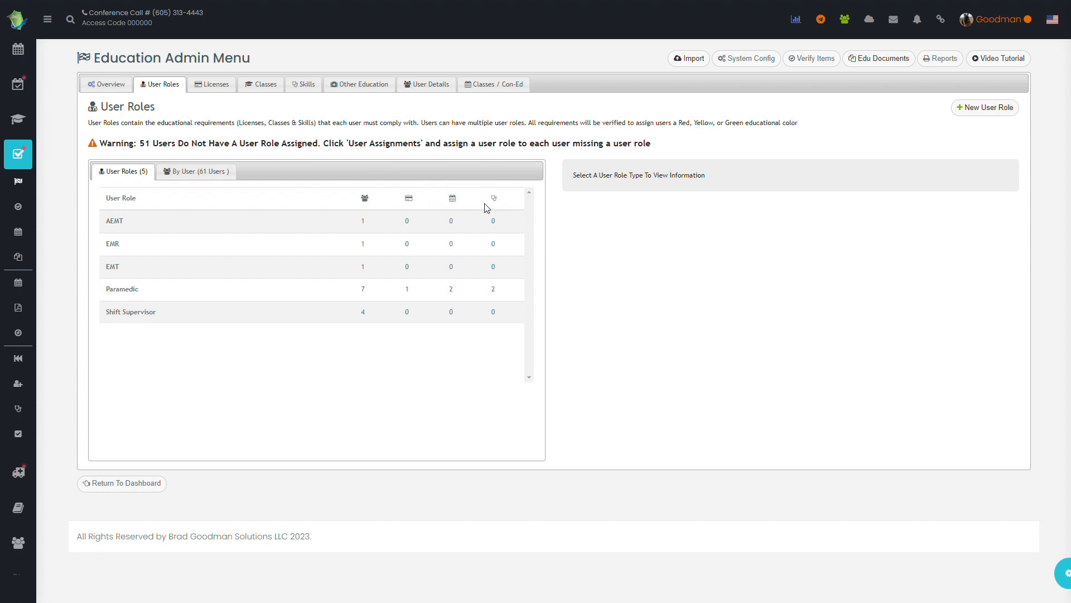
{"action": "mouse_move", "coordinate": [368, 212]}
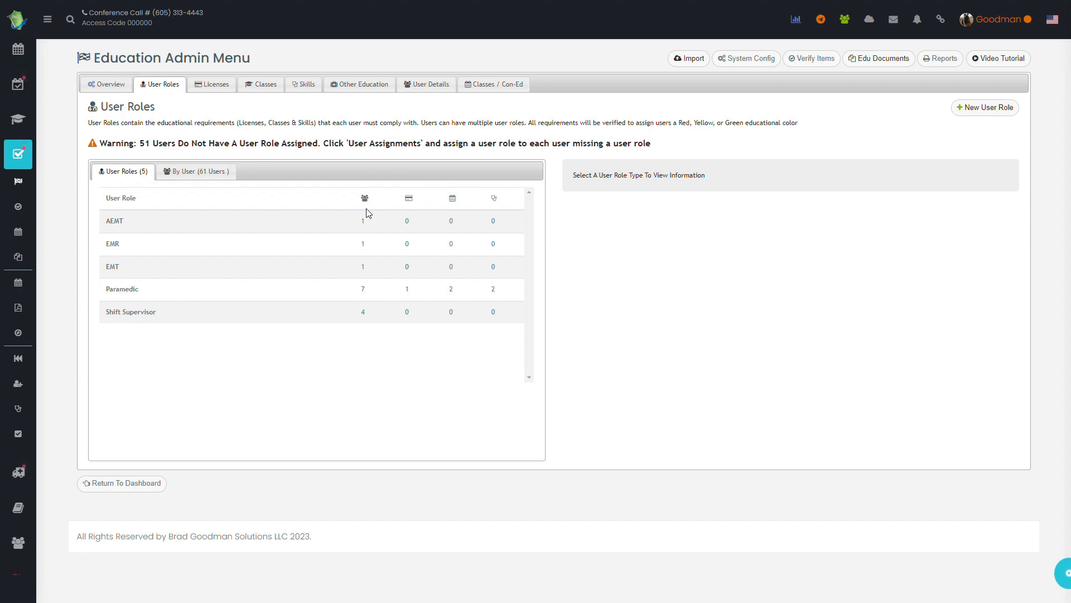
{"action": "left_click", "coordinate": [200, 172]}
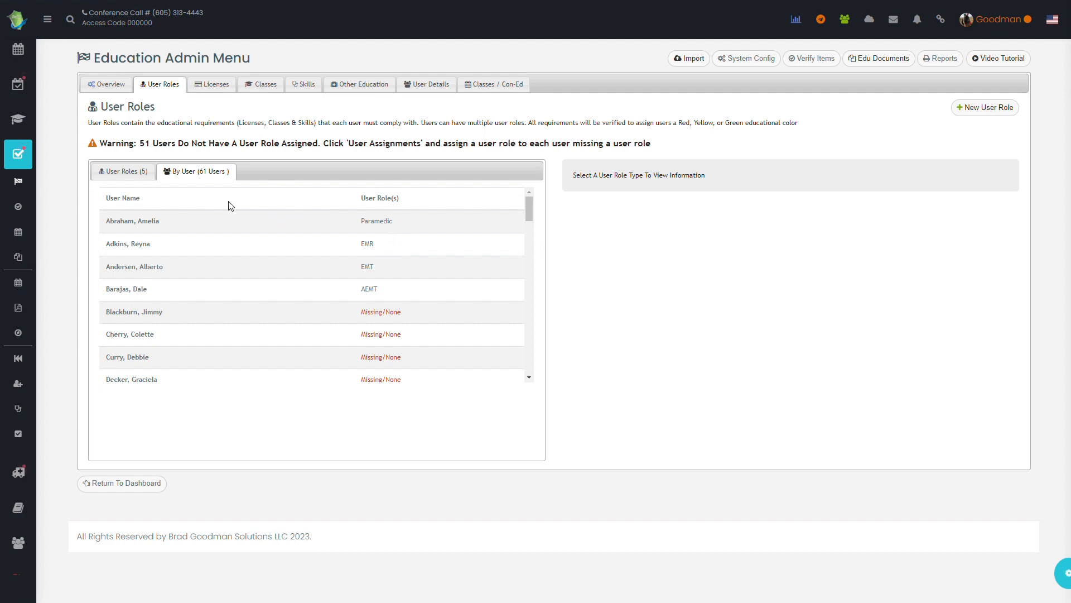
{"action": "mouse_move", "coordinate": [166, 226]}
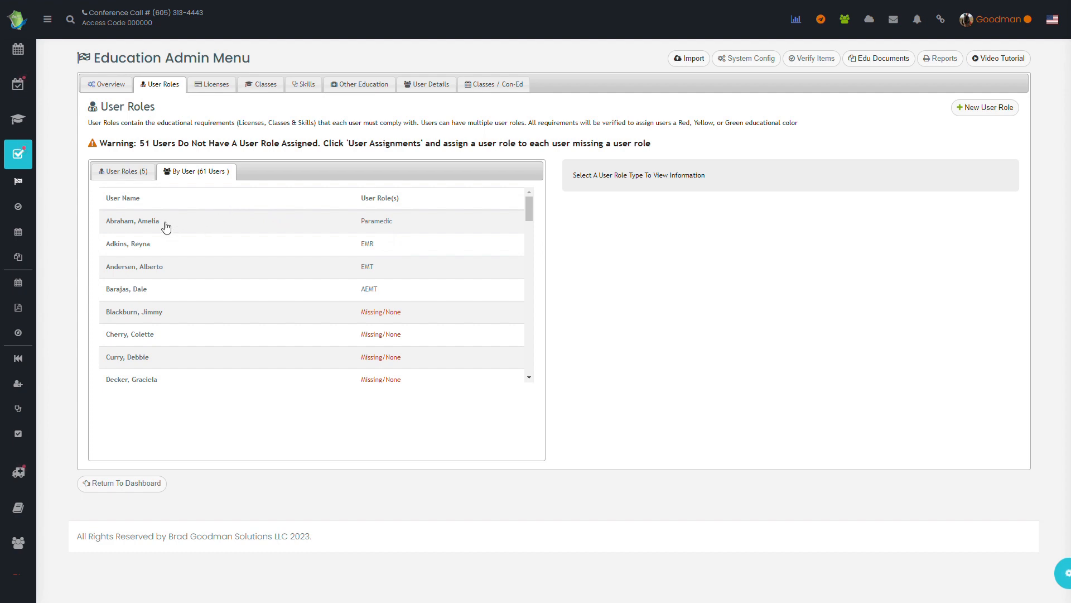
{"action": "left_click", "coordinate": [133, 221]}
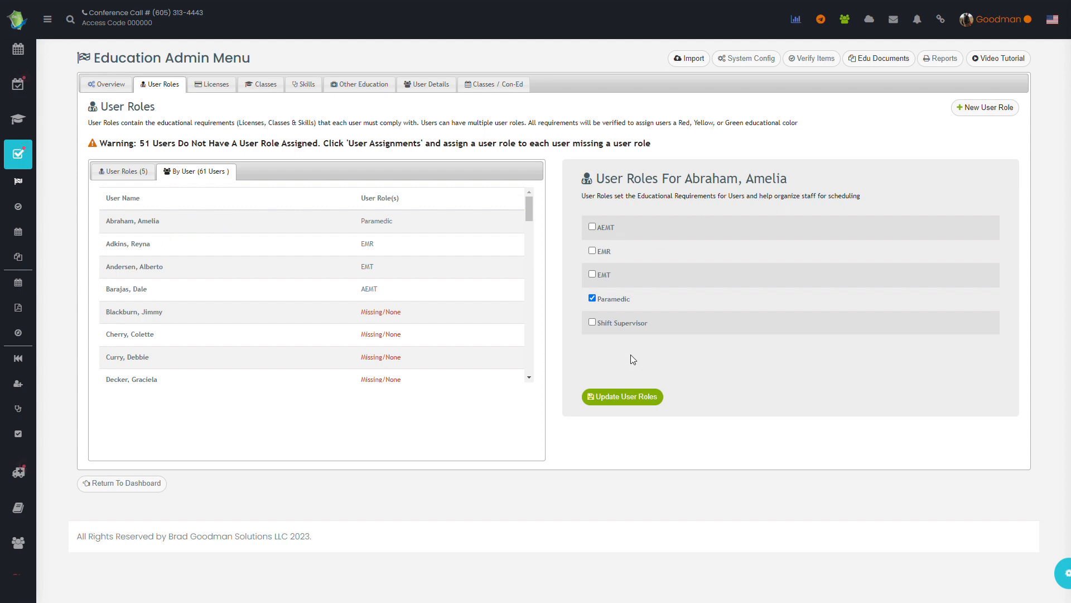
{"action": "mouse_move", "coordinate": [628, 368]}
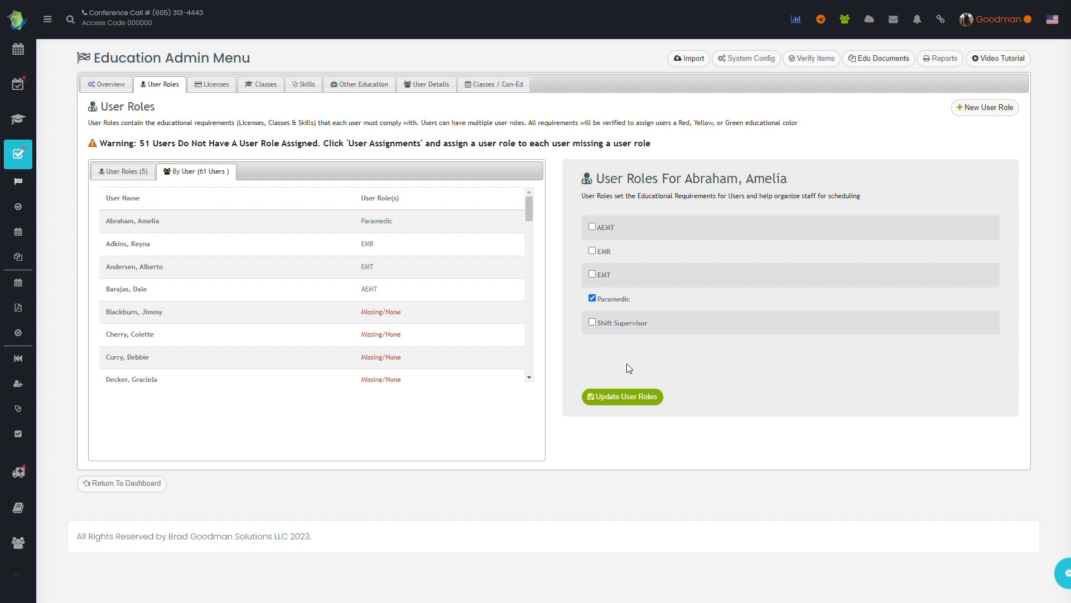
{"action": "mouse_move", "coordinate": [732, 211]}
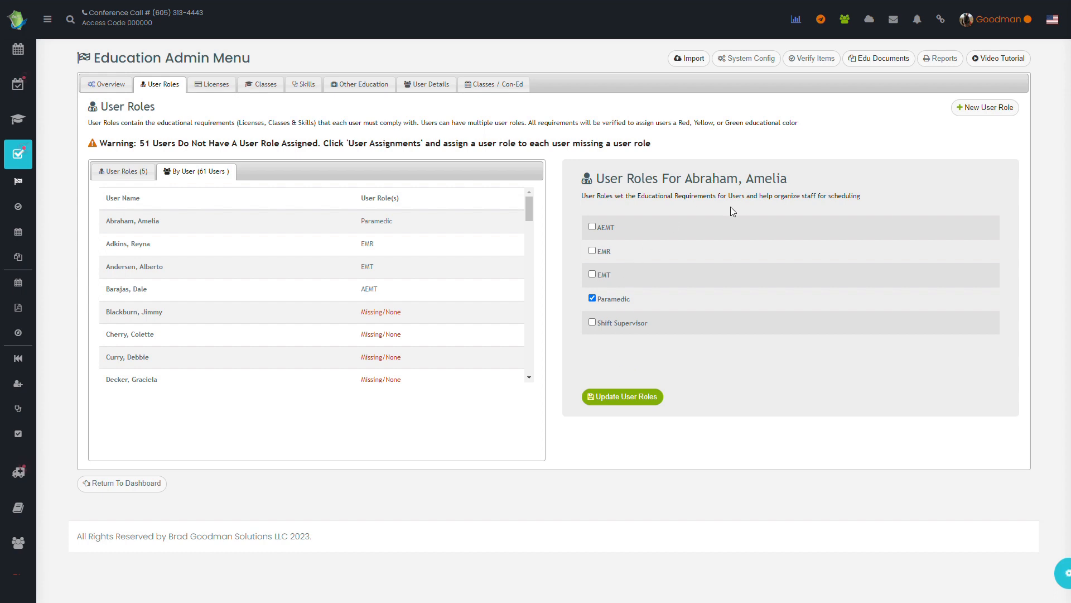
{"action": "mouse_move", "coordinate": [635, 302]}
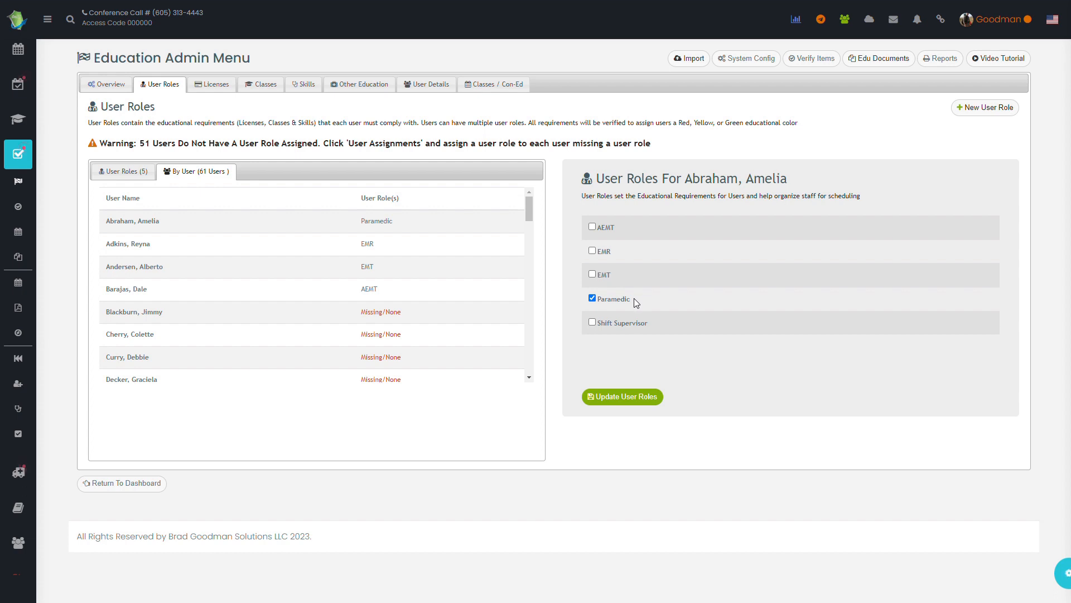
{"action": "mouse_move", "coordinate": [651, 328]}
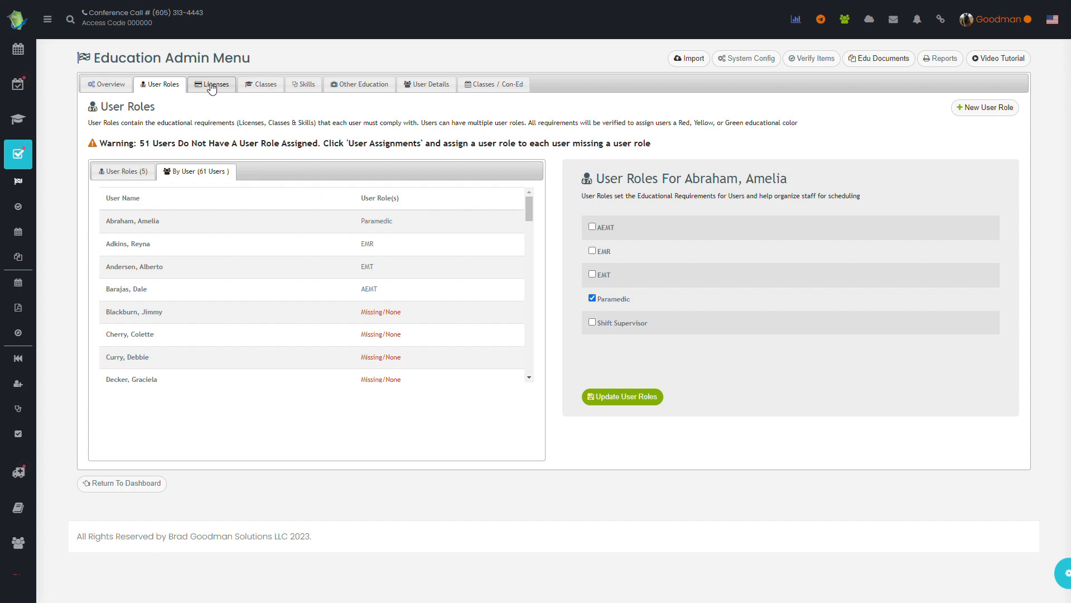
Review licenses by user for expired ones, then show the seven class types.
{"action": "left_click", "coordinate": [212, 84]}
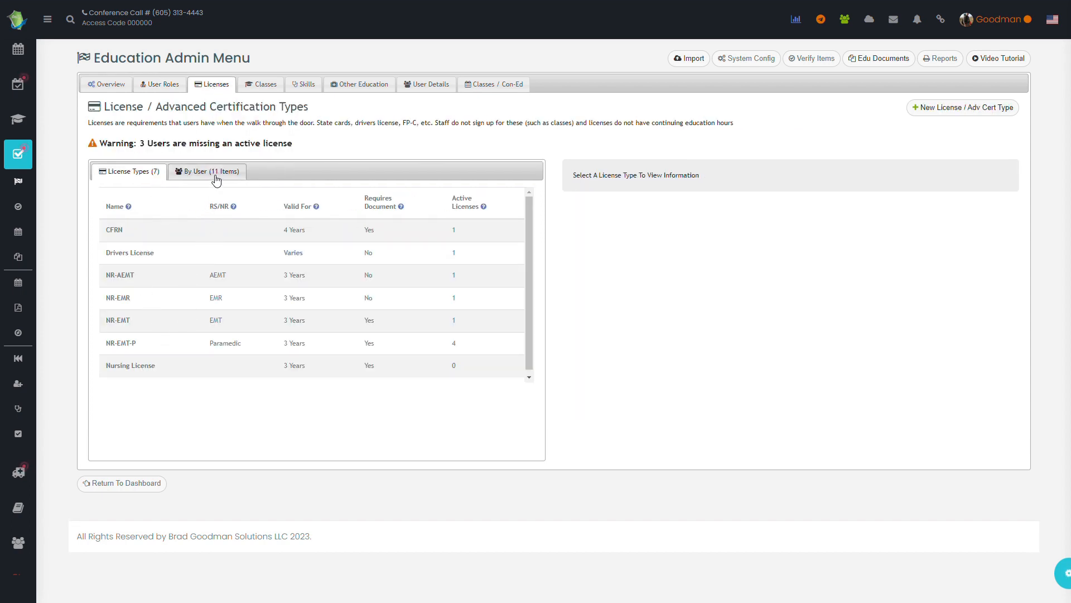
{"action": "left_click", "coordinate": [206, 171]}
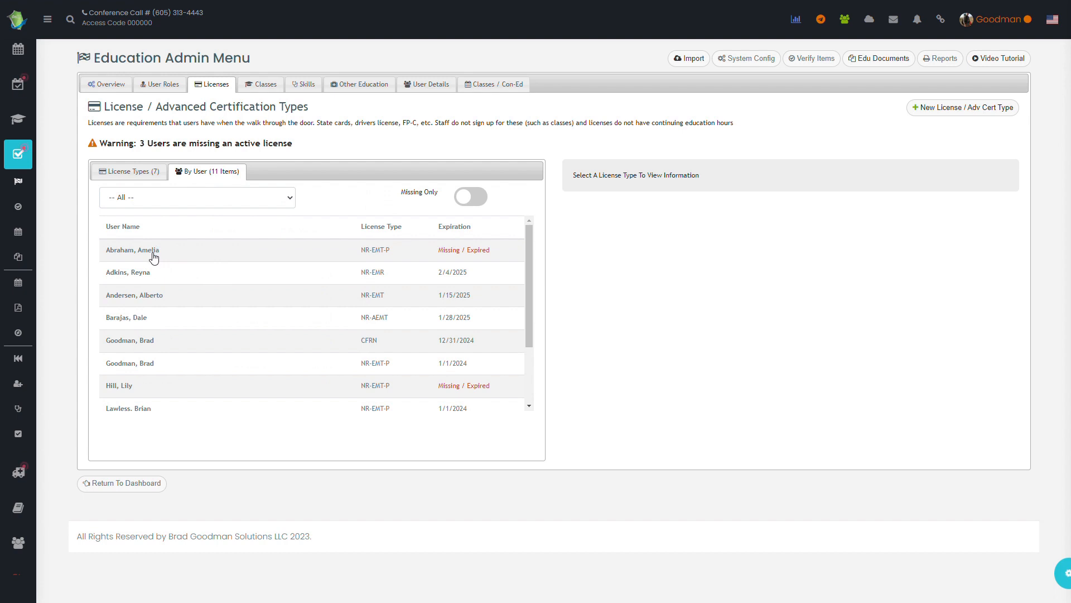
{"action": "mouse_move", "coordinate": [368, 356]}
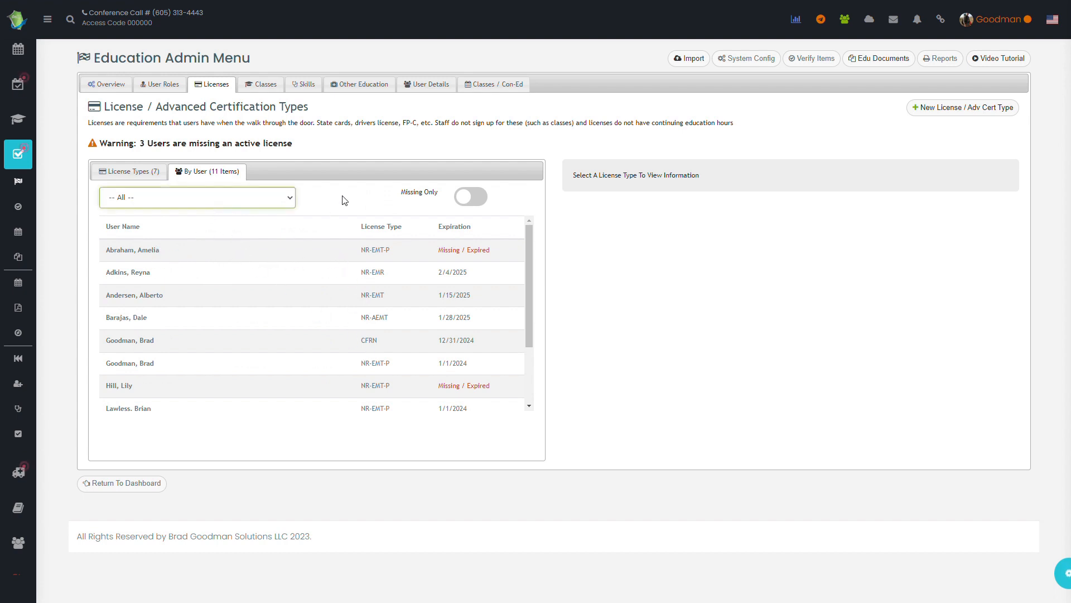
{"action": "left_click", "coordinate": [260, 85]}
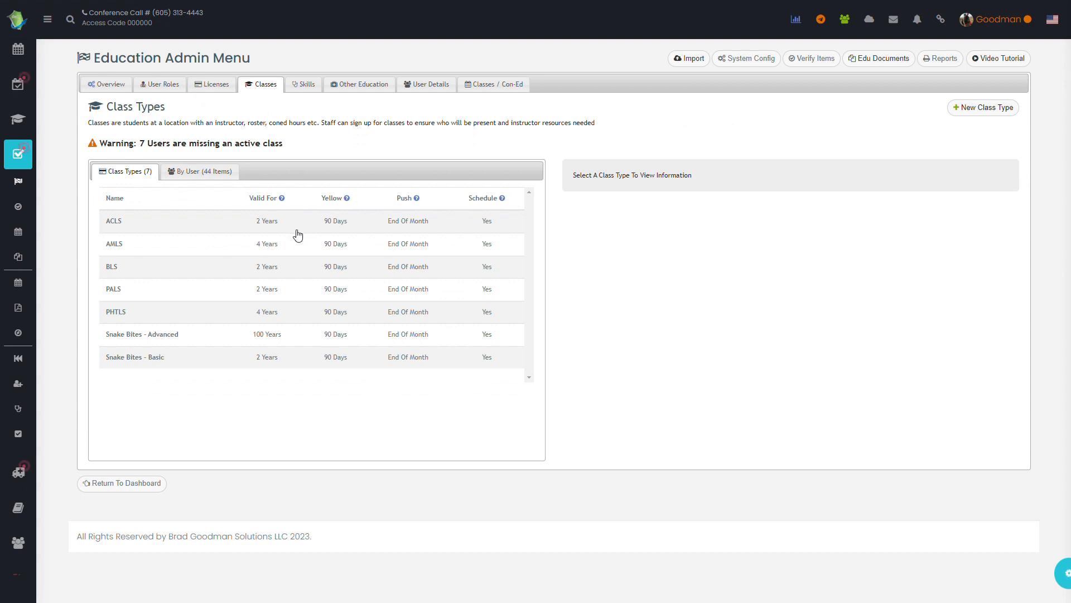
List classes by user filtered to AMLS, showing October 2026 expirations.
{"action": "left_click", "coordinate": [199, 171]}
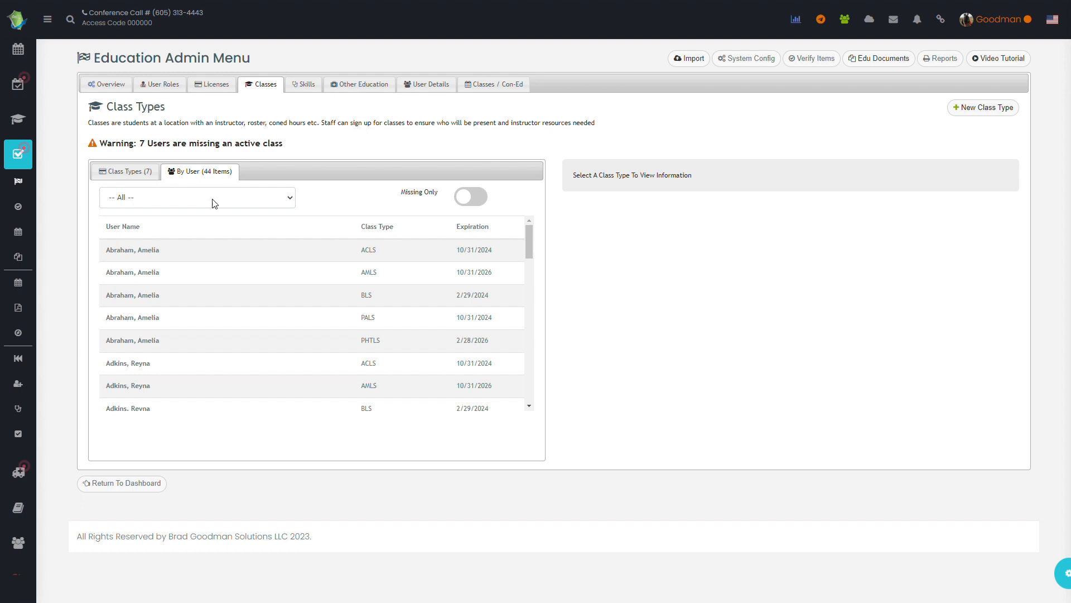
{"action": "left_click", "coordinate": [197, 197]}
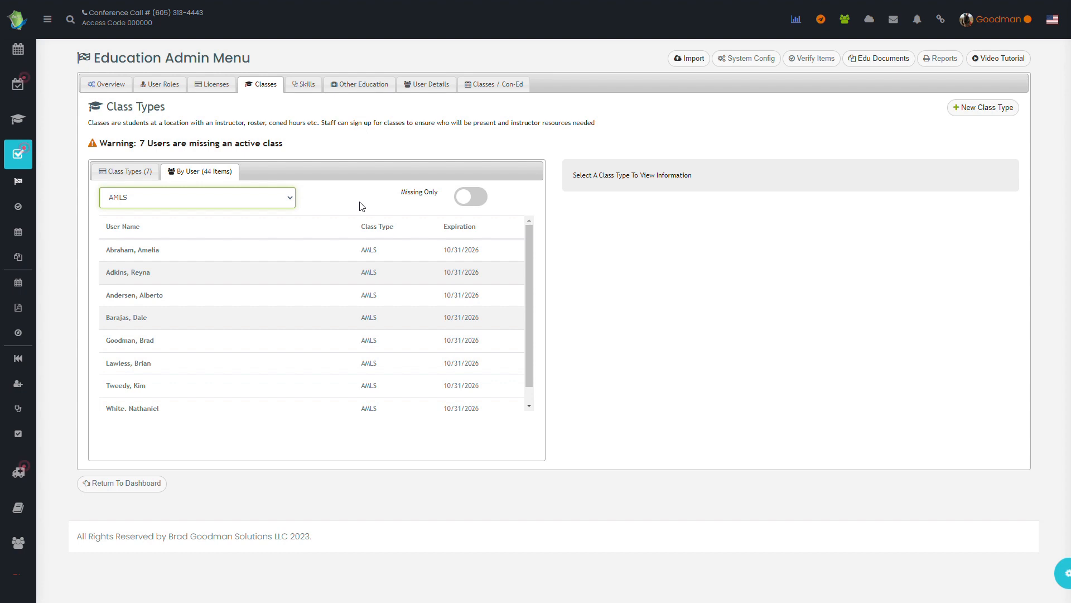
Show the Skills By User list with last-performed dates and missing or expired entries.
{"action": "left_click", "coordinate": [304, 84]}
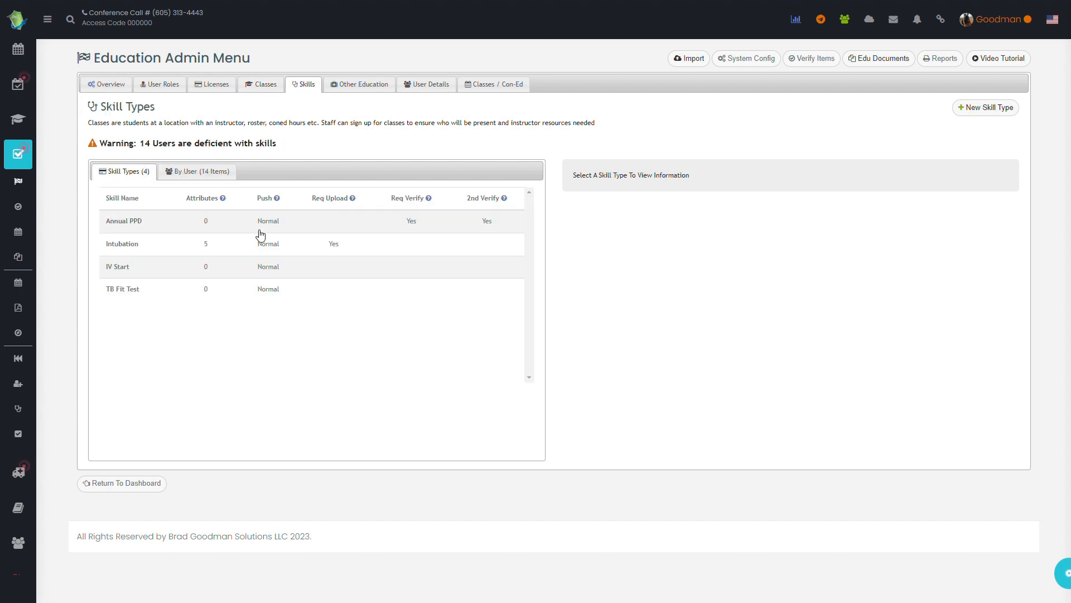
{"action": "mouse_move", "coordinate": [229, 229]}
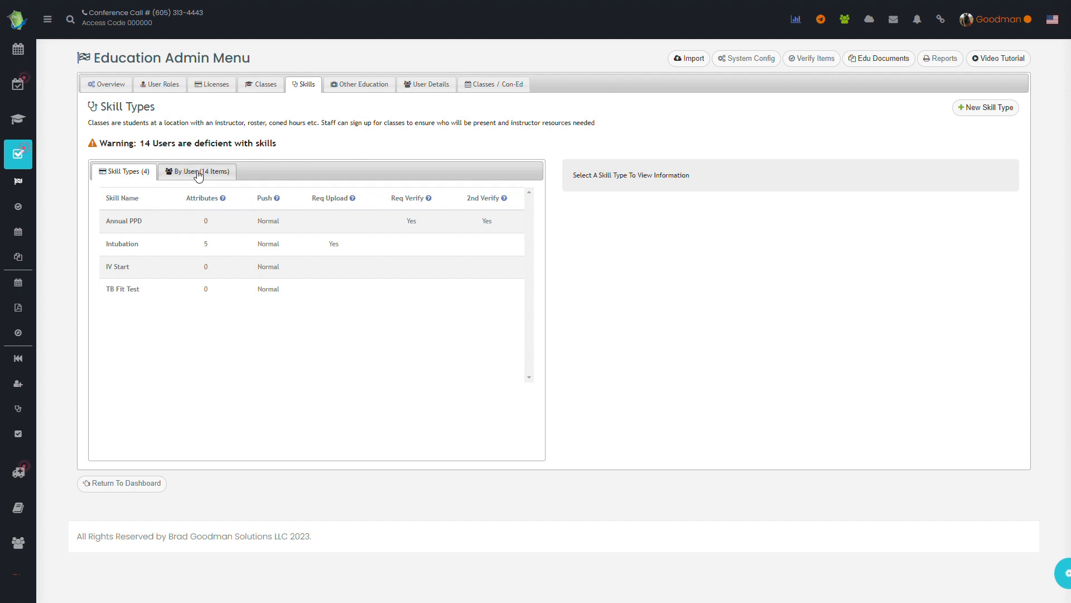
{"action": "left_click", "coordinate": [197, 171]}
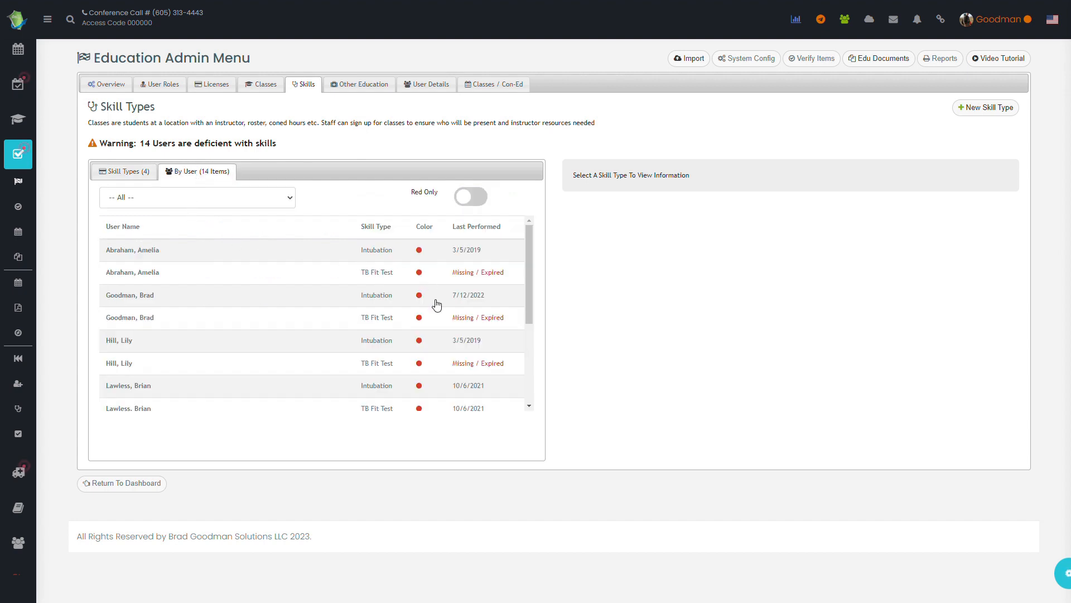
{"action": "mouse_move", "coordinate": [393, 214]}
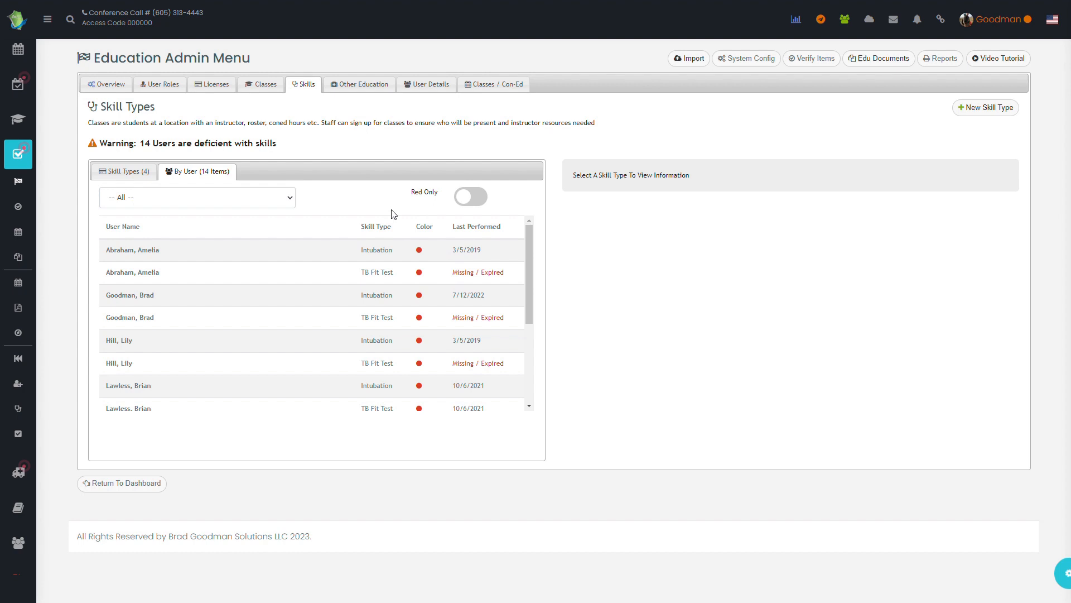
{"action": "mouse_move", "coordinate": [374, 84]}
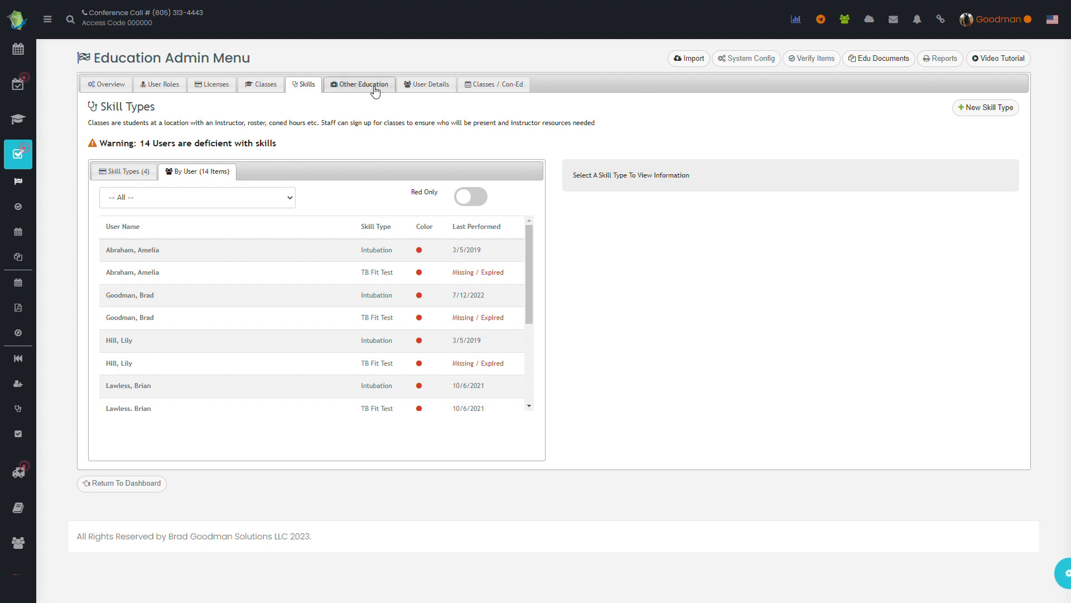
{"action": "left_click", "coordinate": [359, 85]}
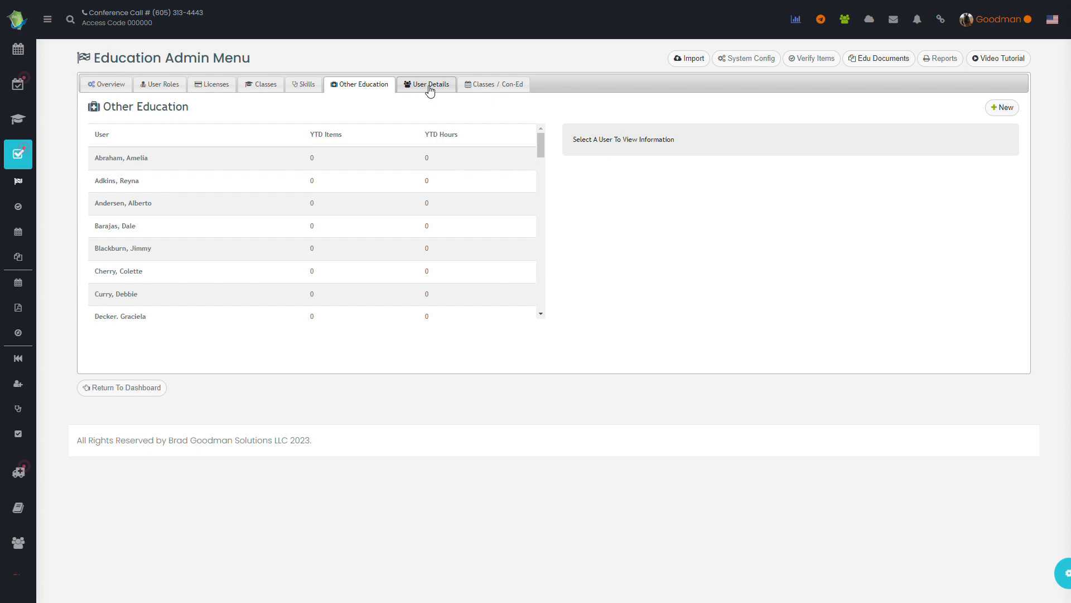
{"action": "left_click", "coordinate": [426, 85]}
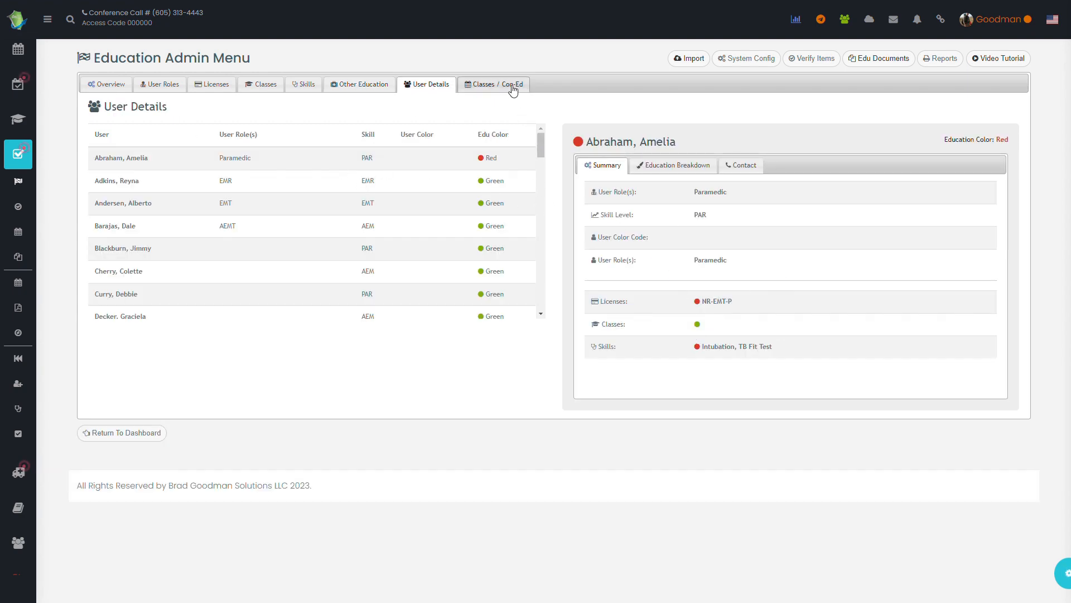
Show Classes / Con-Ed with one upcoming PALS class and five continuing education items.
{"action": "left_click", "coordinate": [494, 85]}
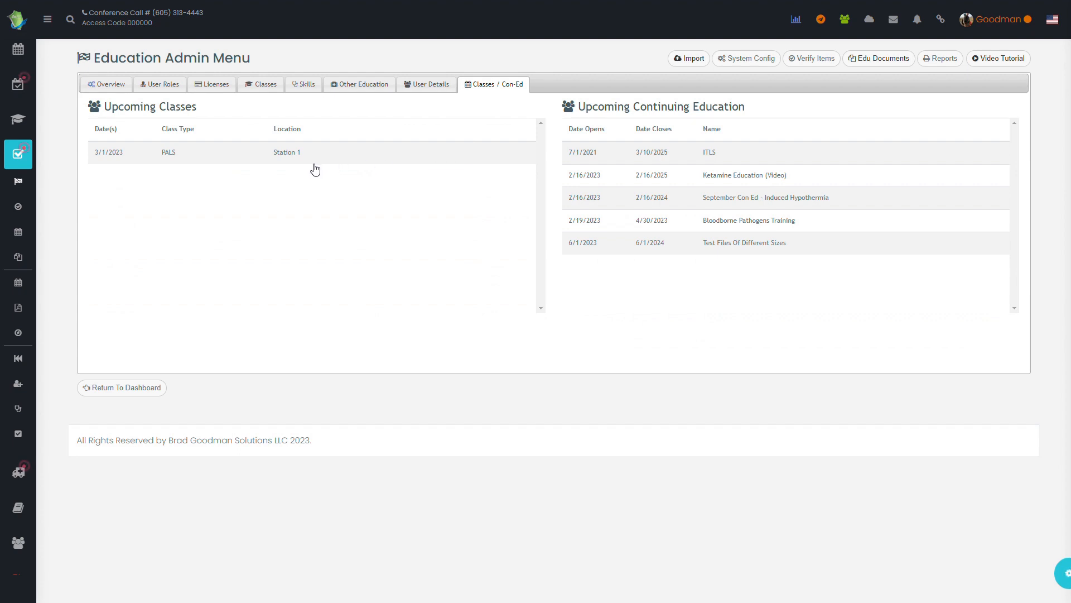
{"action": "mouse_move", "coordinate": [450, 227]}
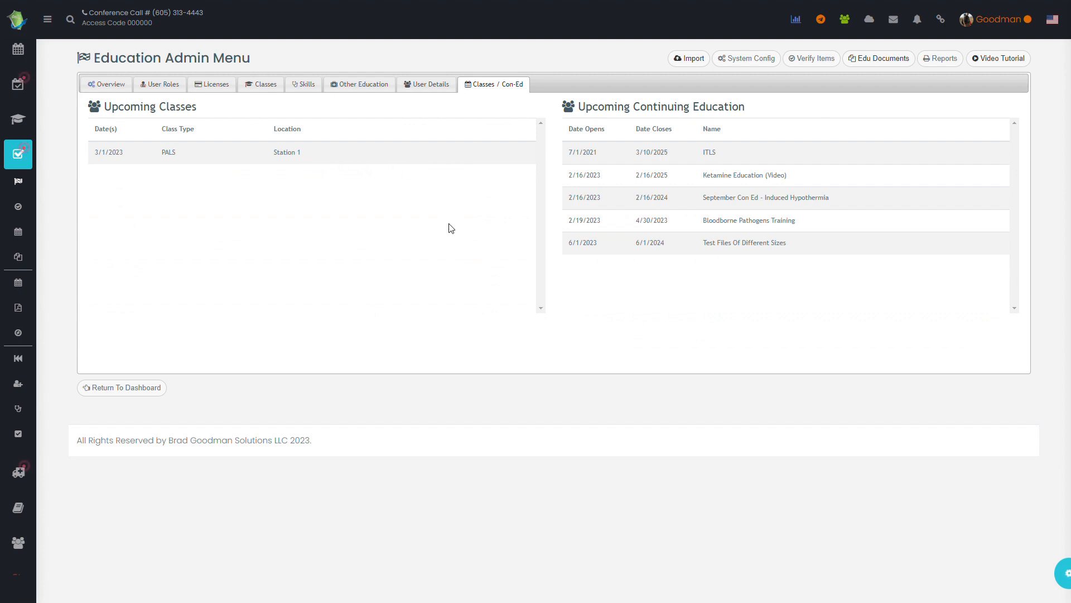
{"action": "mouse_move", "coordinate": [632, 250]}
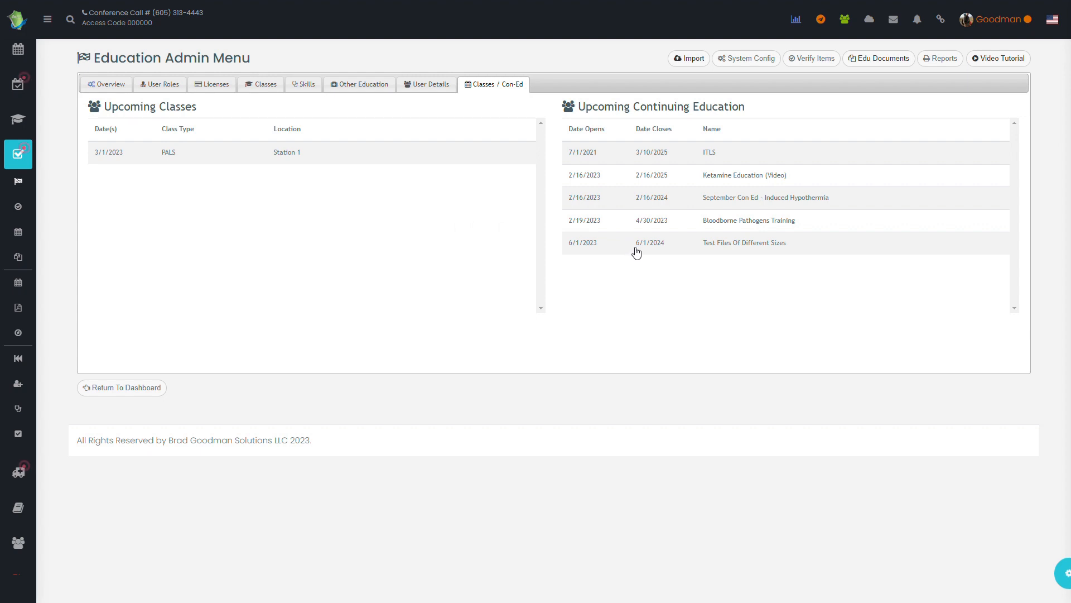
{"action": "mouse_move", "coordinate": [650, 223]}
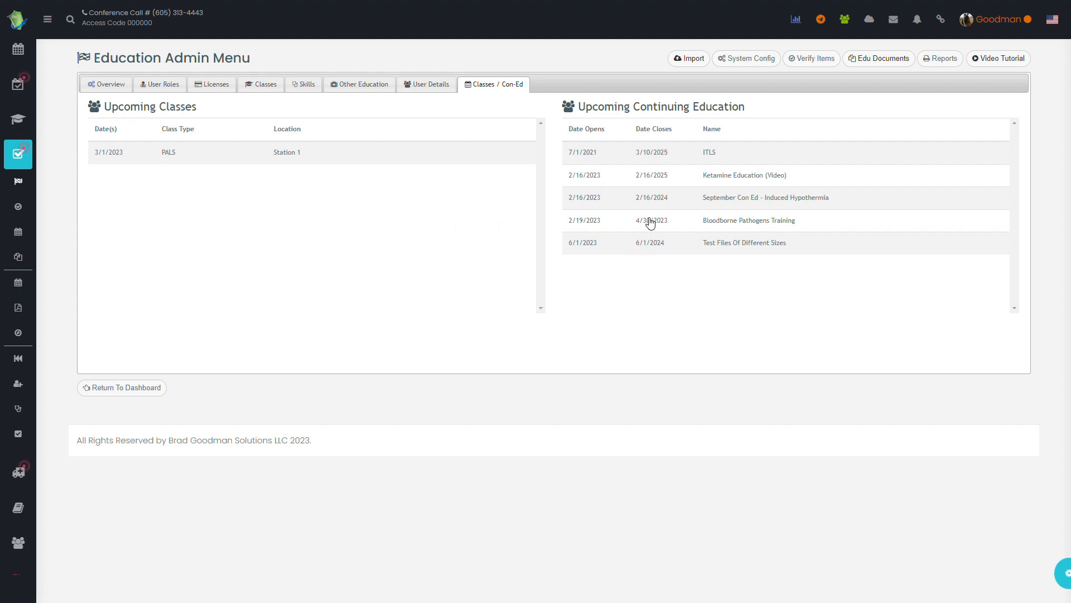